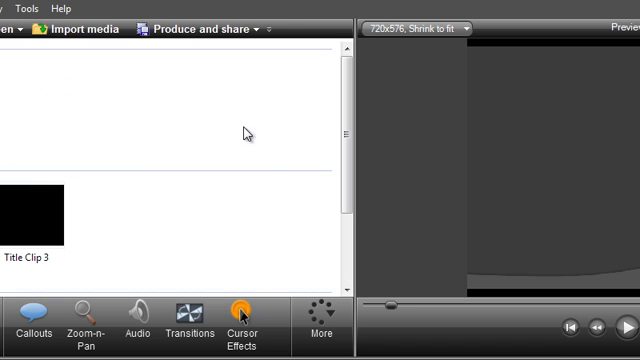
{"action": "mouse_move", "coordinate": [220, 110]}
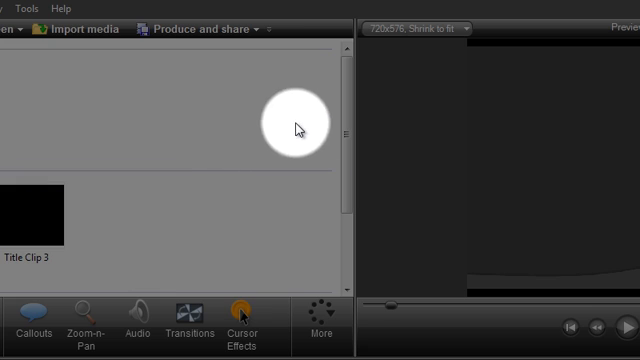
{"action": "mouse_move", "coordinate": [198, 148]}
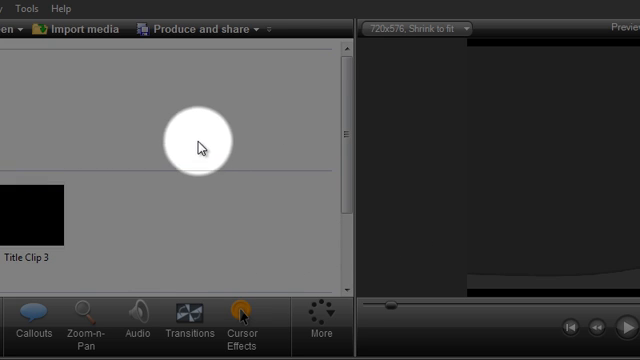
{"action": "mouse_move", "coordinate": [242, 206]}
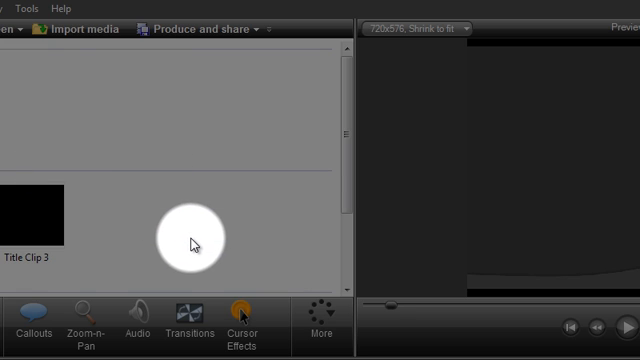
{"action": "mouse_move", "coordinate": [260, 288]}
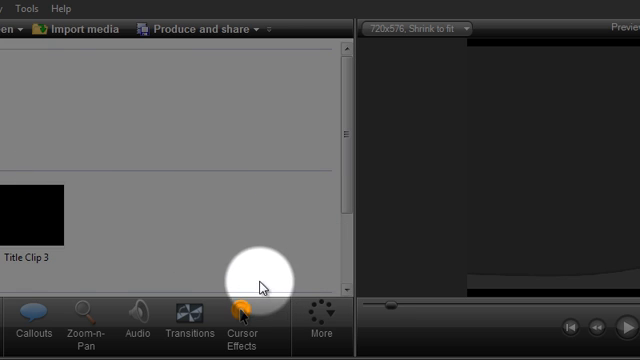
Step: Show the Cursor Effects settings, where the burned-in cursor blocks the Highlight effect
{"action": "left_click", "coordinate": [238, 308]}
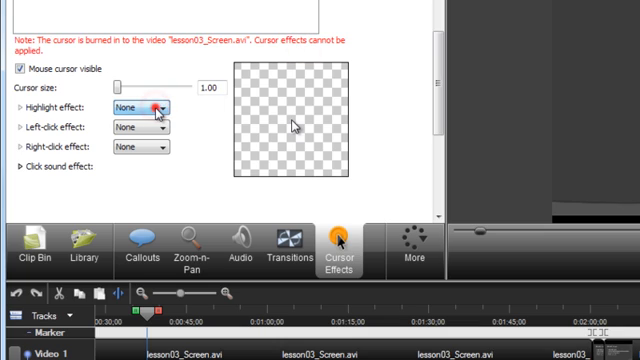
{"action": "left_click_drag", "start_coordinate": [118, 88], "coordinate": [128, 88]}
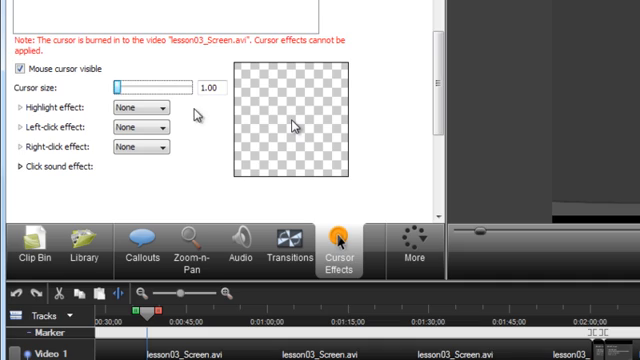
{"action": "mouse_move", "coordinate": [136, 200]}
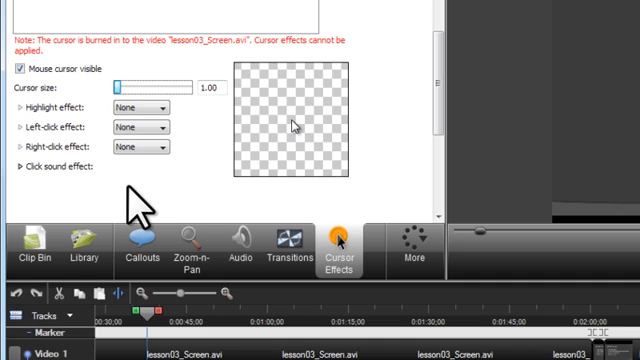
{"action": "mouse_move", "coordinate": [90, 244]}
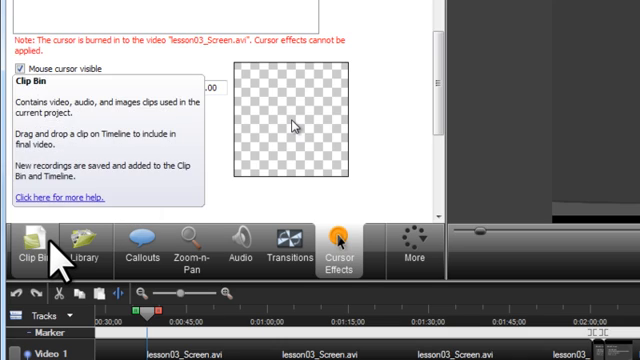
Step: Show the Clip Bin, enlarge the timeline and mark a short range at its start
{"action": "left_click", "coordinate": [30, 248]}
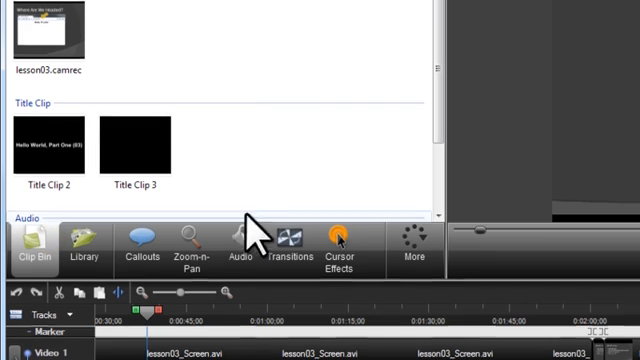
{"action": "scroll", "scroll_direction": "down", "scroll_amount": 3}
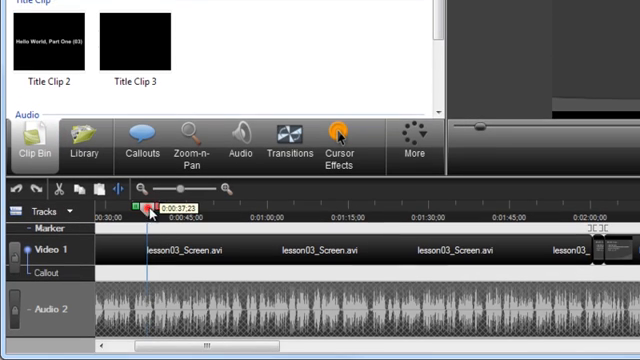
{"action": "left_click_drag", "start_coordinate": [150, 204], "coordinate": [164, 204]}
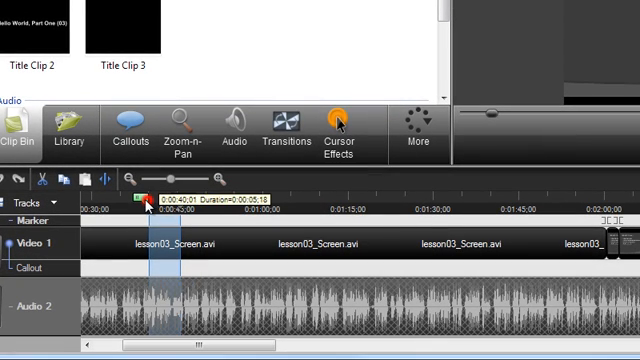
{"action": "left_click_drag", "start_coordinate": [140, 200], "coordinate": [128, 200]}
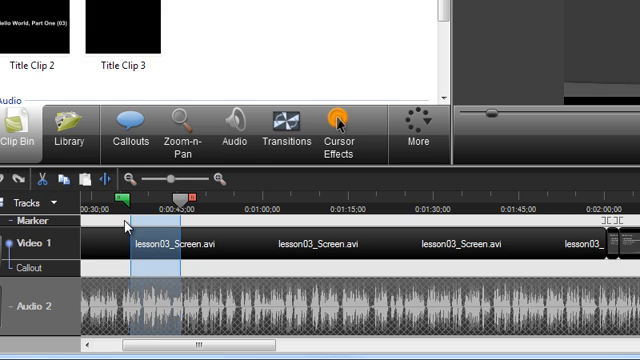
Step: Nudge the marked range one frame at a time with Shift+Right and Shift+Left
{"action": "key", "text": "shift+right"}
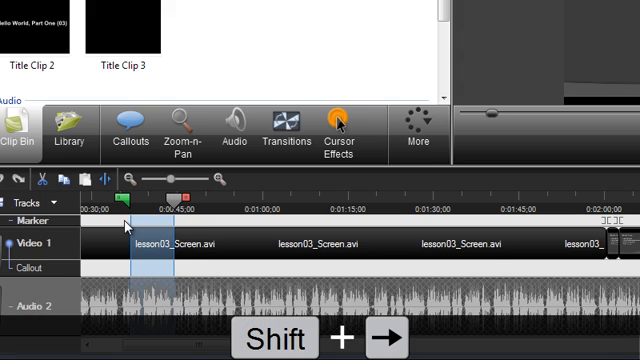
{"action": "key", "text": "shift+Right"}
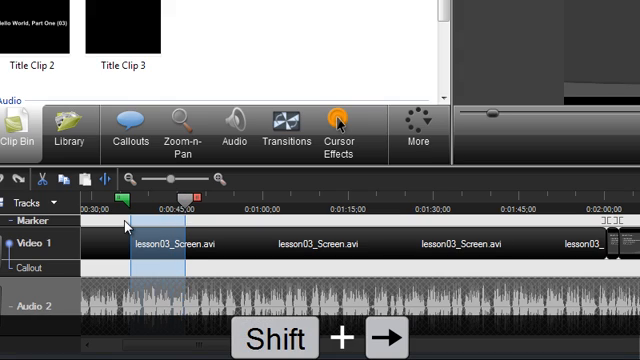
{"action": "key", "text": "shift+Left"}
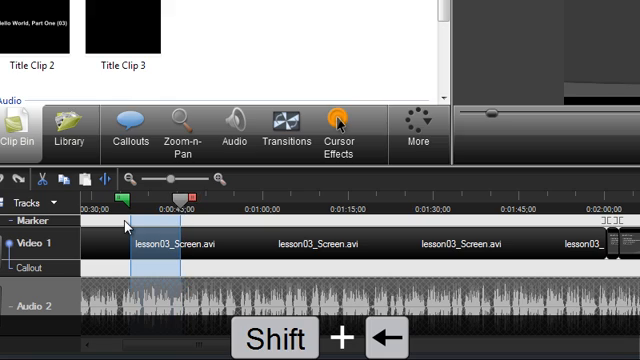
{"action": "key", "text": "shift+Right"}
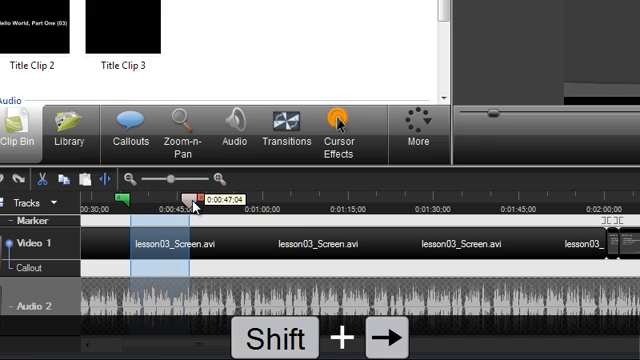
{"action": "key", "text": "shift+Right"}
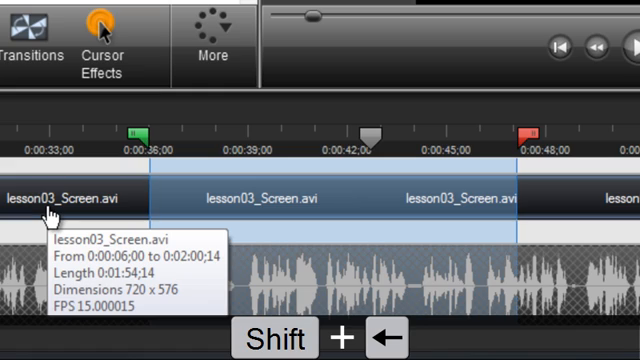
Step: Shorten the marked range three frames with Shift+Left, leaving the Hello World preview showing
{"action": "key", "text": "shift+Left"}
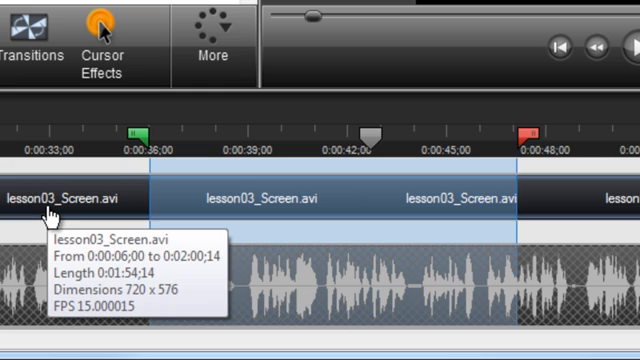
{"action": "key", "text": "shift+Left"}
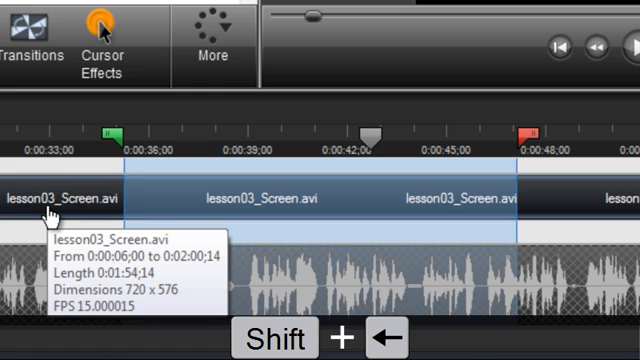
{"action": "key", "text": "shift+Left"}
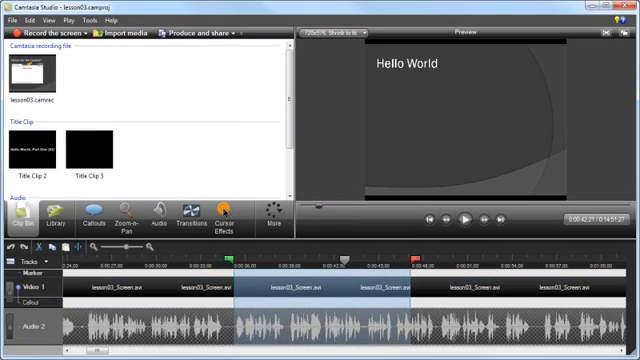
Step: Browse the Library's Audio tracks, select River Flow, then collapse the Audio folder
{"action": "left_click", "coordinate": [46, 218]}
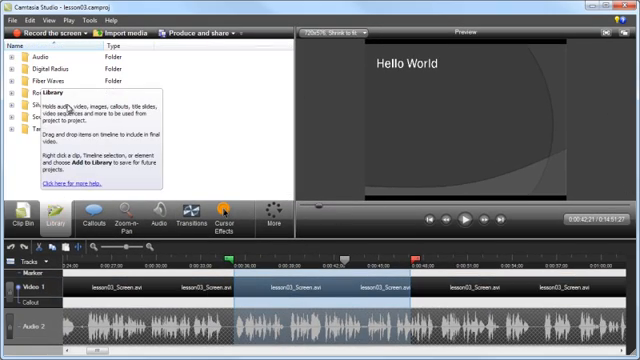
{"action": "left_click", "coordinate": [22, 66]}
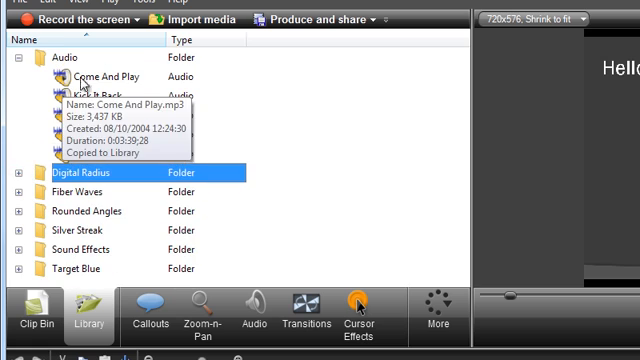
{"action": "mouse_move", "coordinate": [92, 100]}
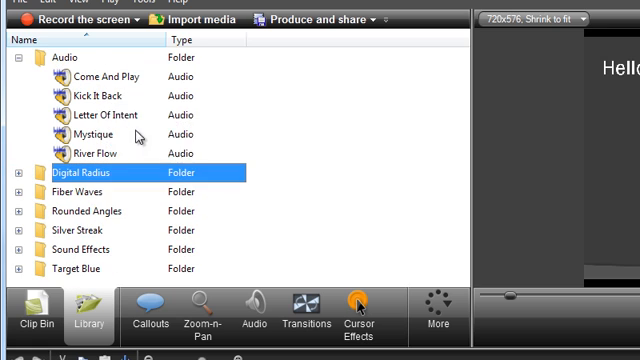
{"action": "mouse_move", "coordinate": [150, 148]}
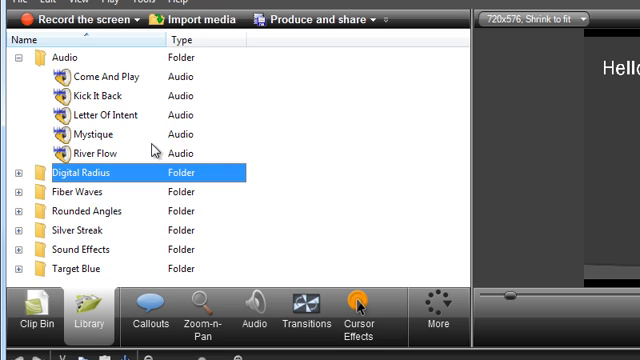
{"action": "left_click", "coordinate": [100, 152]}
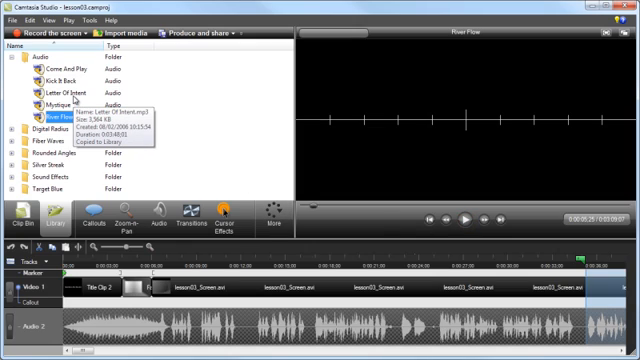
{"action": "left_click", "coordinate": [70, 116]}
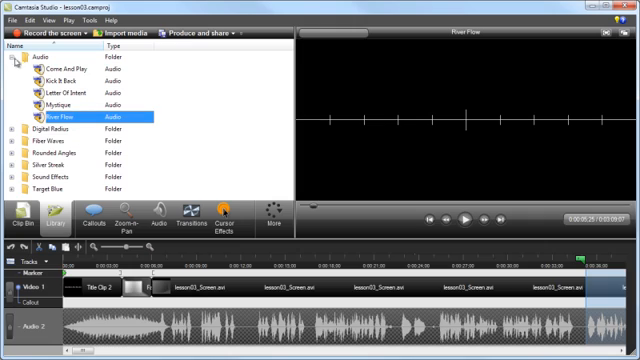
{"action": "left_click", "coordinate": [20, 56]}
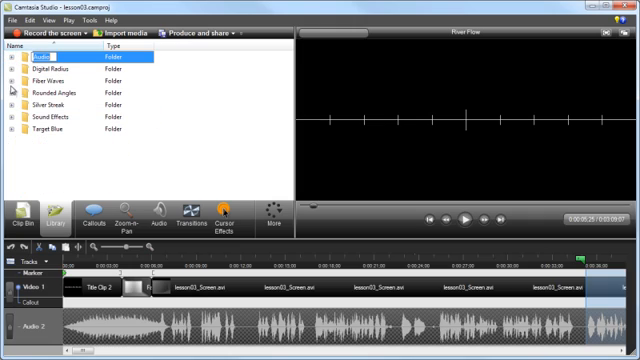
{"action": "left_click", "coordinate": [12, 80]}
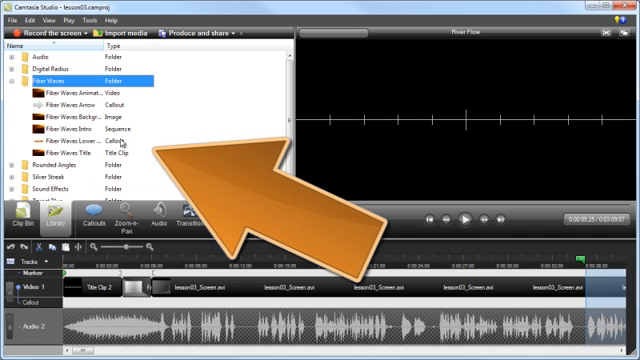
{"action": "mouse_move", "coordinate": [182, 136]}
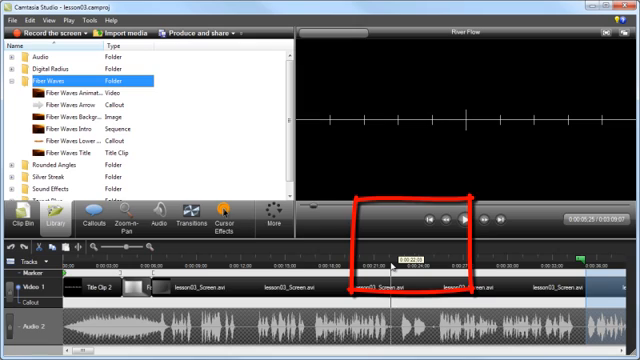
{"action": "left_click", "coordinate": [16, 80]}
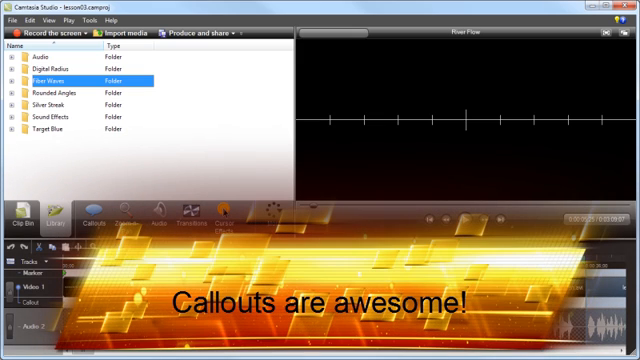
{"action": "mouse_move", "coordinate": [558, 128]}
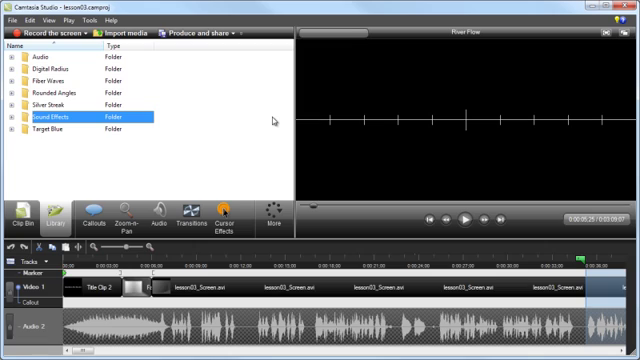
Step: Move the playhead to about the ten-second mark via the File menu route
{"action": "key", "text": "Alt+F"}
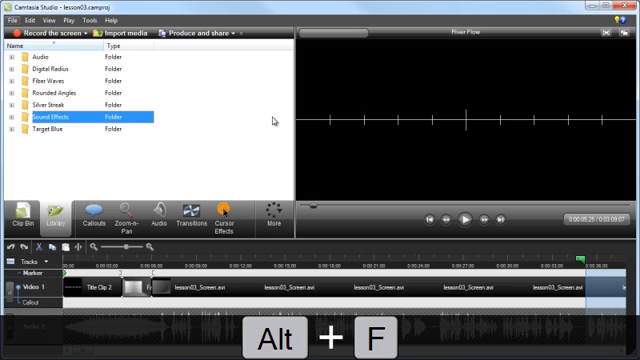
{"action": "left_click", "coordinate": [44, 18]}
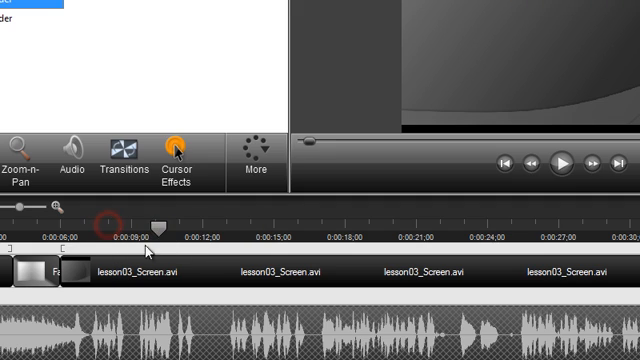
{"action": "left_click_drag", "start_coordinate": [108, 224], "coordinate": [156, 224]}
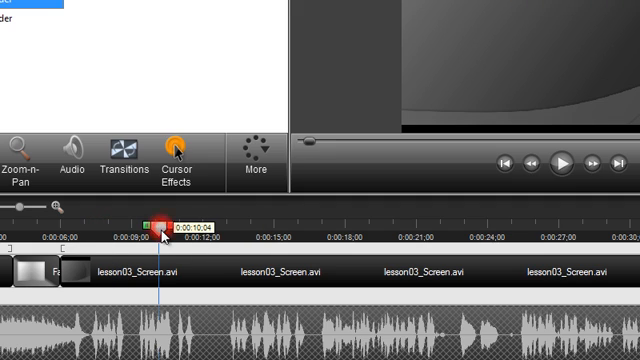
Step: Cut and paste the clip at the playhead so the Lesson 03 title previews
{"action": "key", "text": "ctrl+x"}
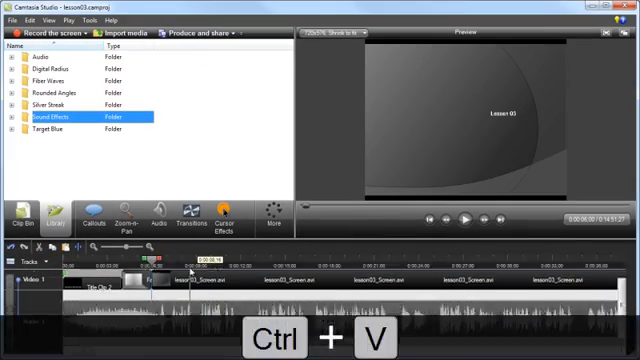
{"action": "key", "text": "ctrl+v"}
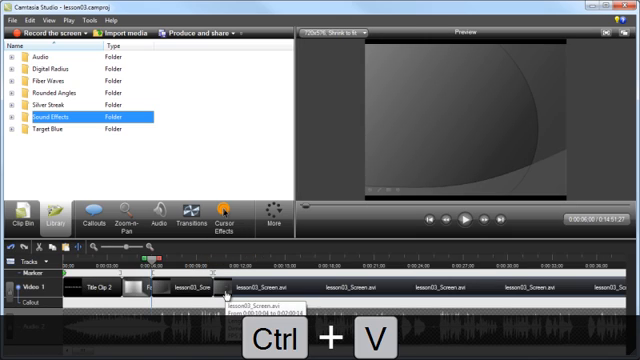
{"action": "key", "text": "ctrl+v"}
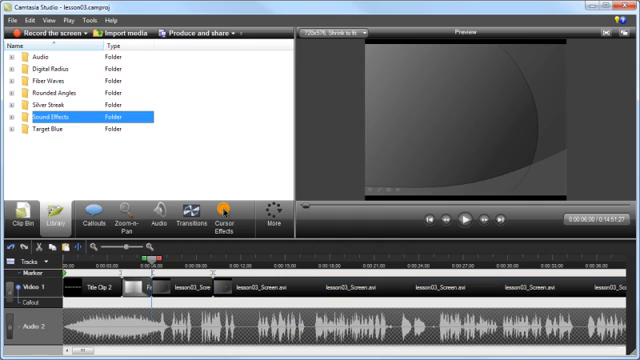
{"action": "mouse_move", "coordinate": [228, 84]}
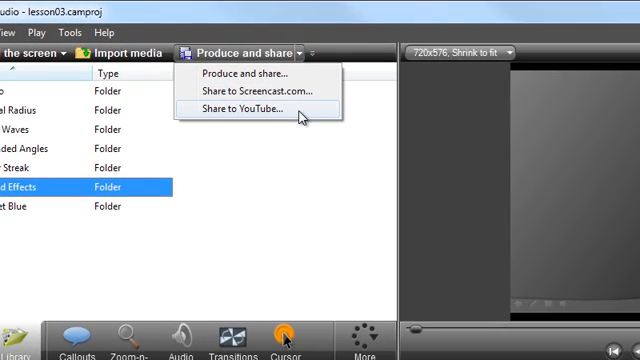
{"action": "left_click", "coordinate": [256, 104]}
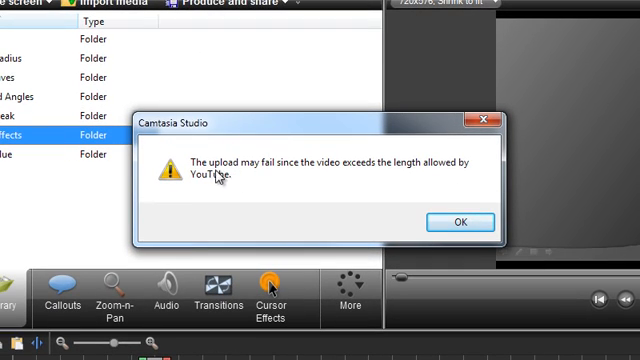
{"action": "mouse_move", "coordinate": [384, 176]}
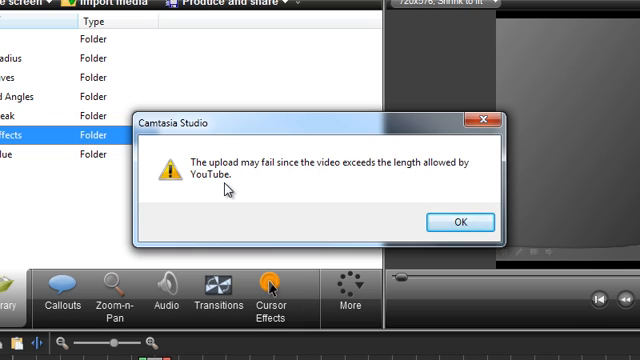
{"action": "left_click", "coordinate": [452, 220]}
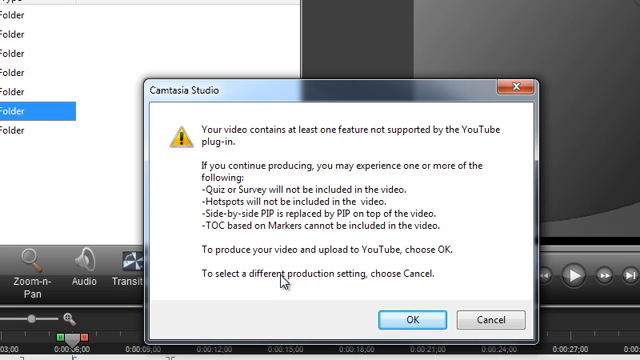
{"action": "mouse_move", "coordinate": [340, 280]}
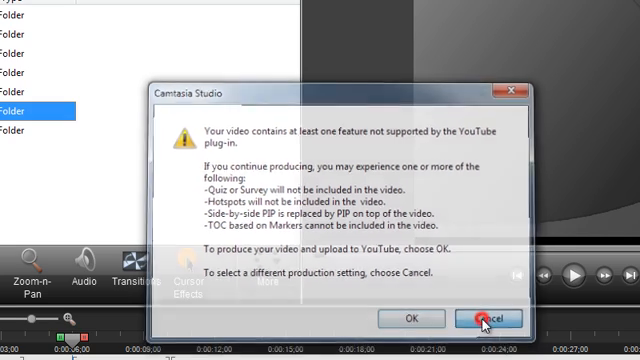
{"action": "left_click", "coordinate": [486, 318]}
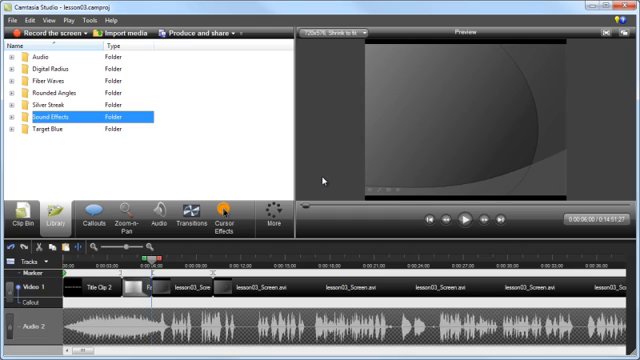
{"action": "mouse_move", "coordinate": [112, 194]}
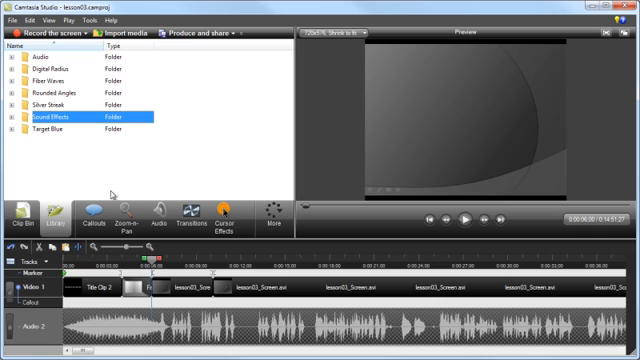
Step: Add a Filled Rounded Rectangle callout from the callout shape gallery
{"action": "left_click", "coordinate": [84, 216]}
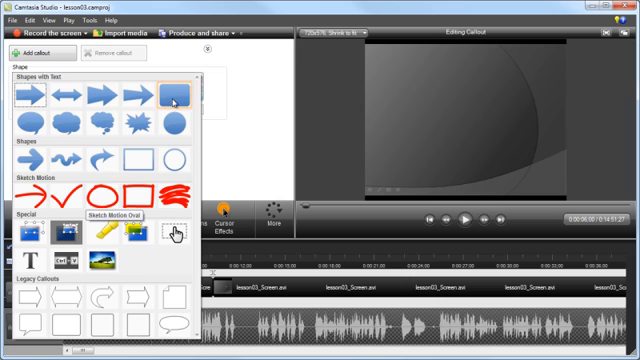
{"action": "left_click", "coordinate": [174, 100]}
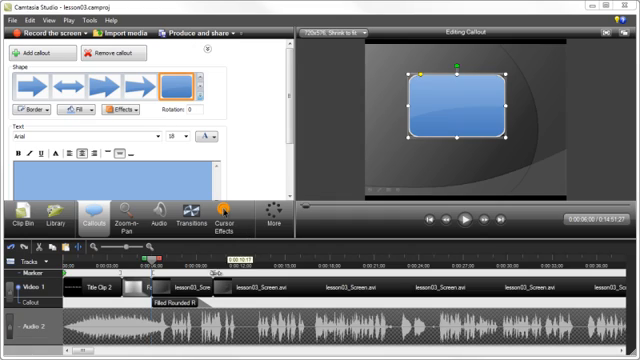
{"action": "mouse_move", "coordinate": [180, 290]}
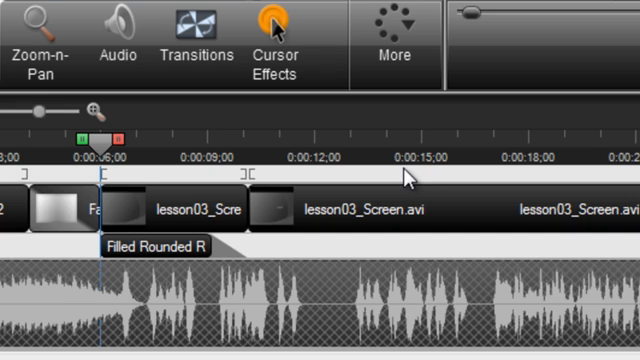
{"action": "mouse_move", "coordinate": [418, 182]}
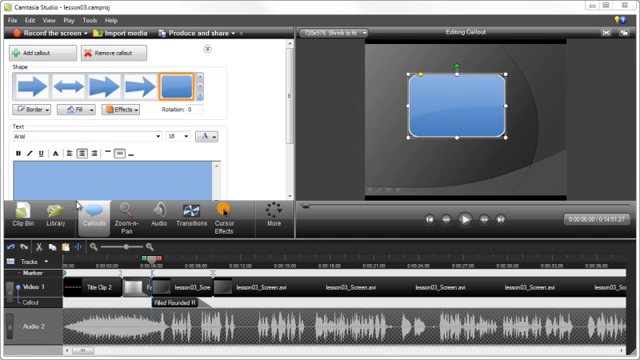
{"action": "left_click", "coordinate": [26, 216]}
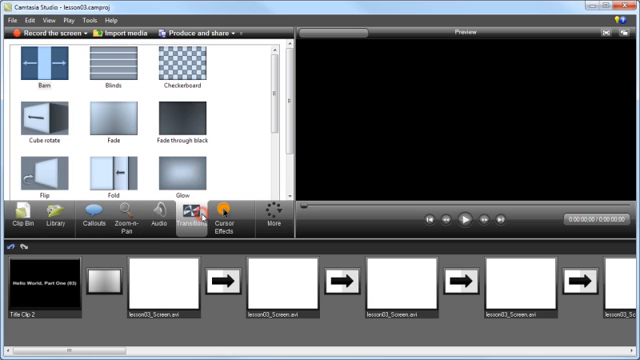
Step: Return to the timeline and drag the playhead past 7 seconds to about 11 seconds
{"action": "left_click", "coordinate": [224, 212]}
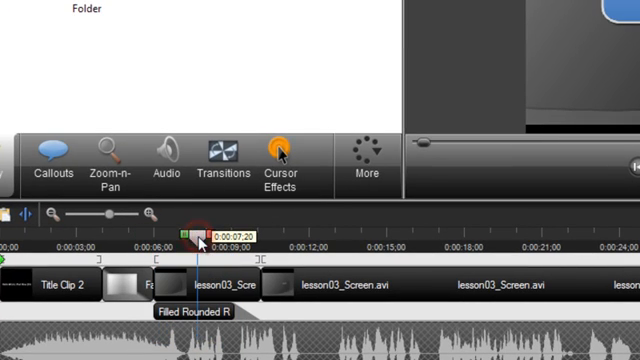
{"action": "left_click_drag", "start_coordinate": [200, 232], "coordinate": [218, 232]}
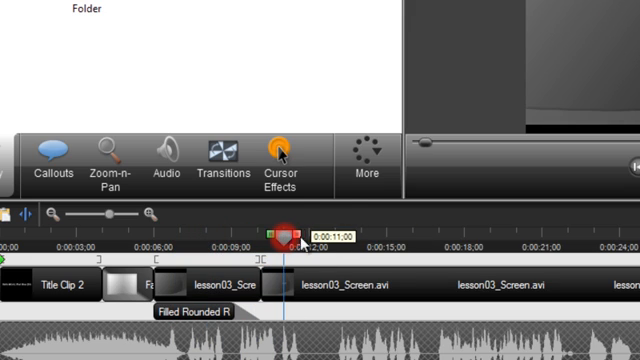
{"action": "left_click_drag", "start_coordinate": [288, 238], "coordinate": [320, 238]}
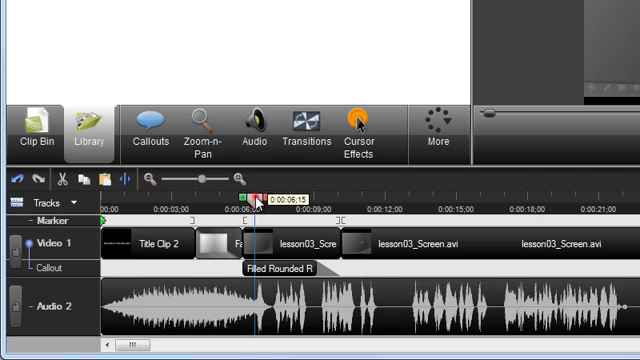
Step: Select the section holding the rounded rectangle callout and cut it with Ctrl+X
{"action": "left_click_drag", "start_coordinate": [258, 200], "coordinate": [316, 200]}
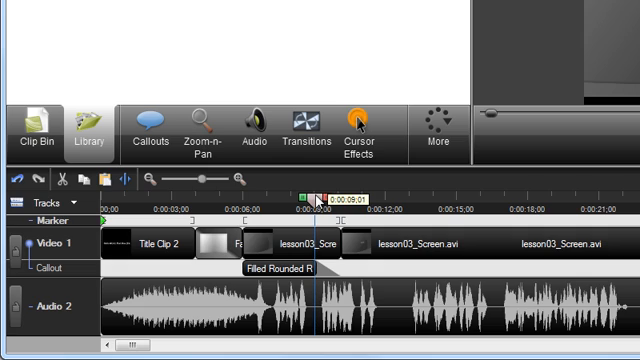
{"action": "left_click_drag", "start_coordinate": [320, 198], "coordinate": [250, 198]}
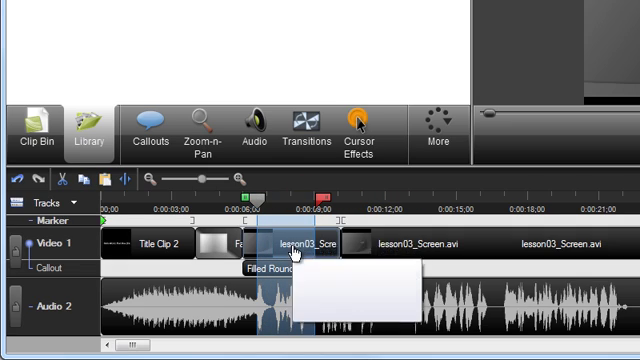
{"action": "mouse_move", "coordinate": [290, 250]}
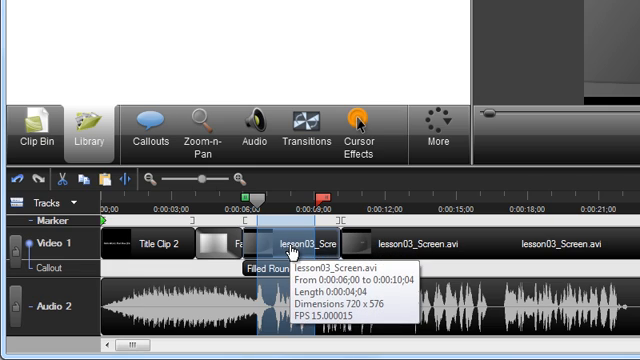
{"action": "mouse_move", "coordinate": [290, 300]}
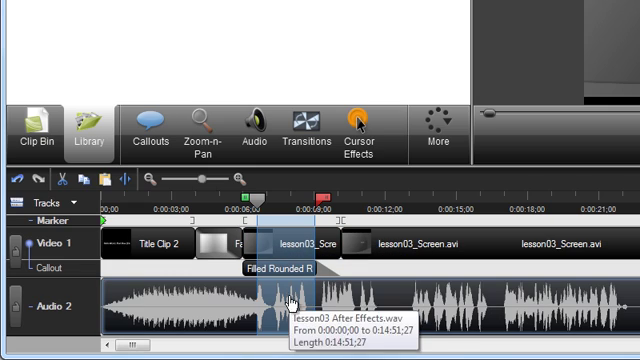
{"action": "key", "text": "ctrl+x"}
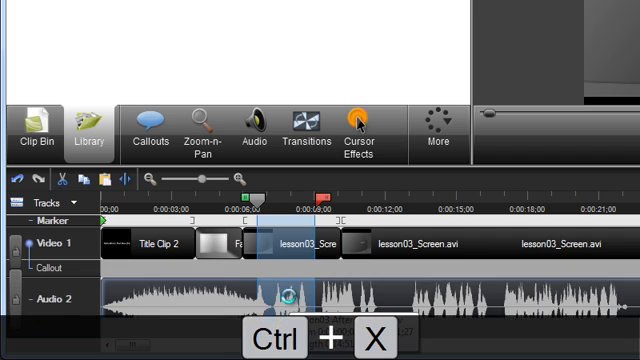
{"action": "key", "text": "ctrl+x"}
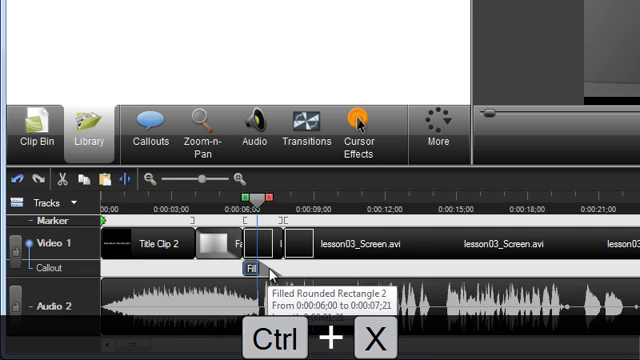
{"action": "key", "text": "ctrl+x"}
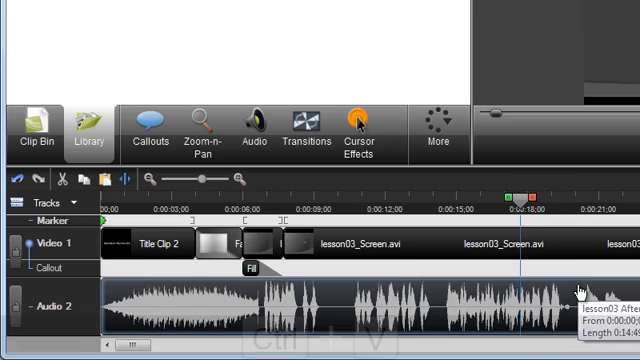
Step: Paste the cut section around seventeen seconds, agreeing to split the timeline there
{"action": "key", "text": "ctrl+v"}
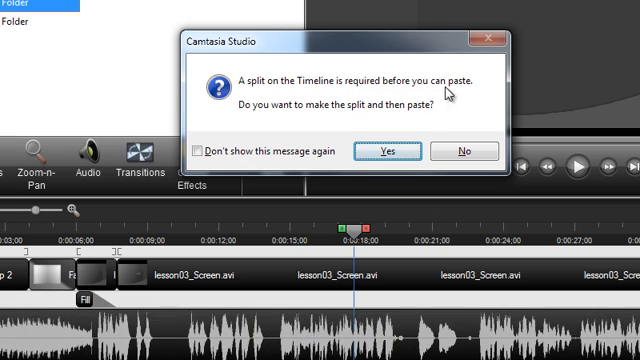
{"action": "mouse_move", "coordinate": [388, 120]}
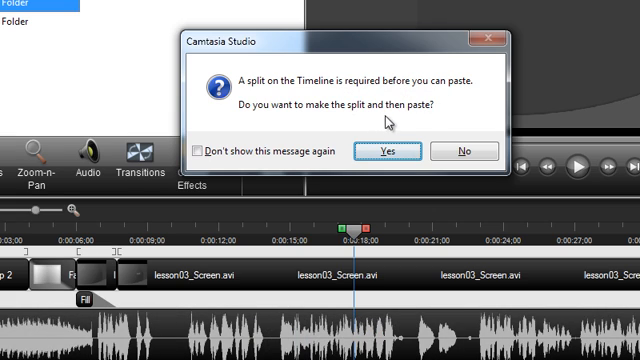
{"action": "left_click", "coordinate": [386, 152]}
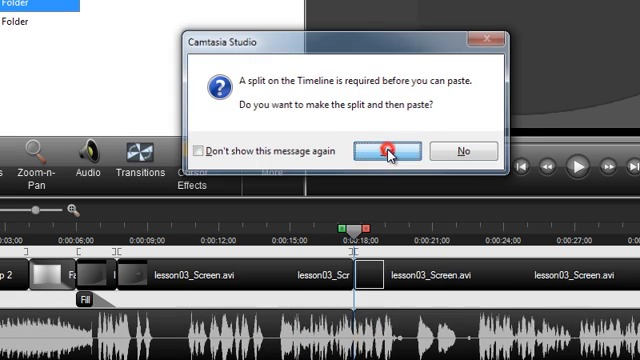
{"action": "left_click", "coordinate": [382, 150]}
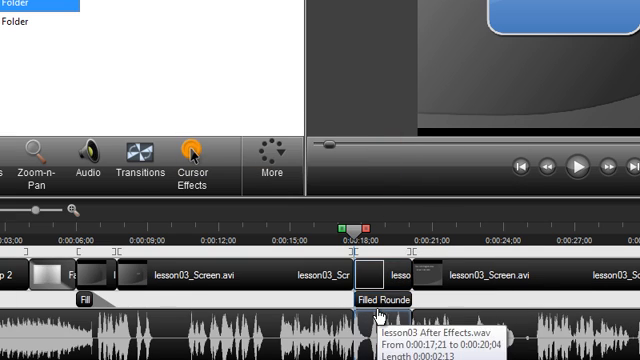
{"action": "mouse_move", "coordinate": [376, 302]}
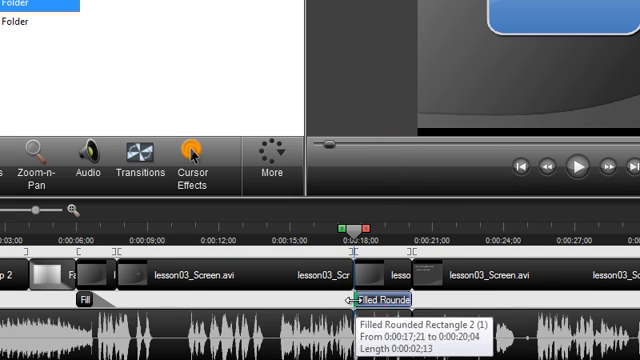